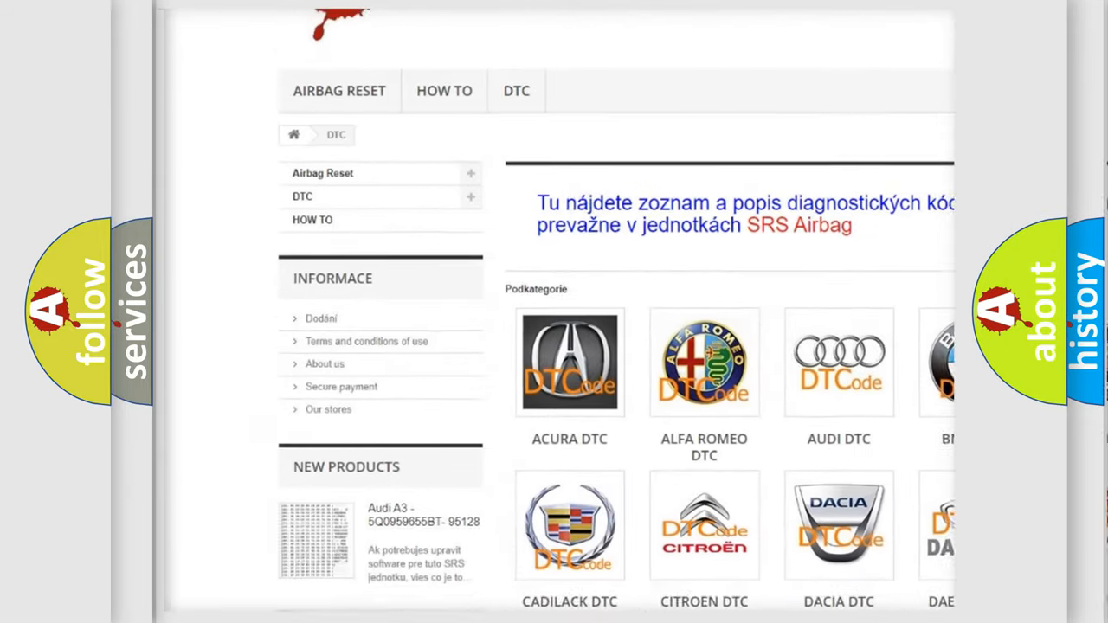
# Step: Scroll the DTC page past the car brand logos to the B-series code list
pyautogui.scroll(-3)
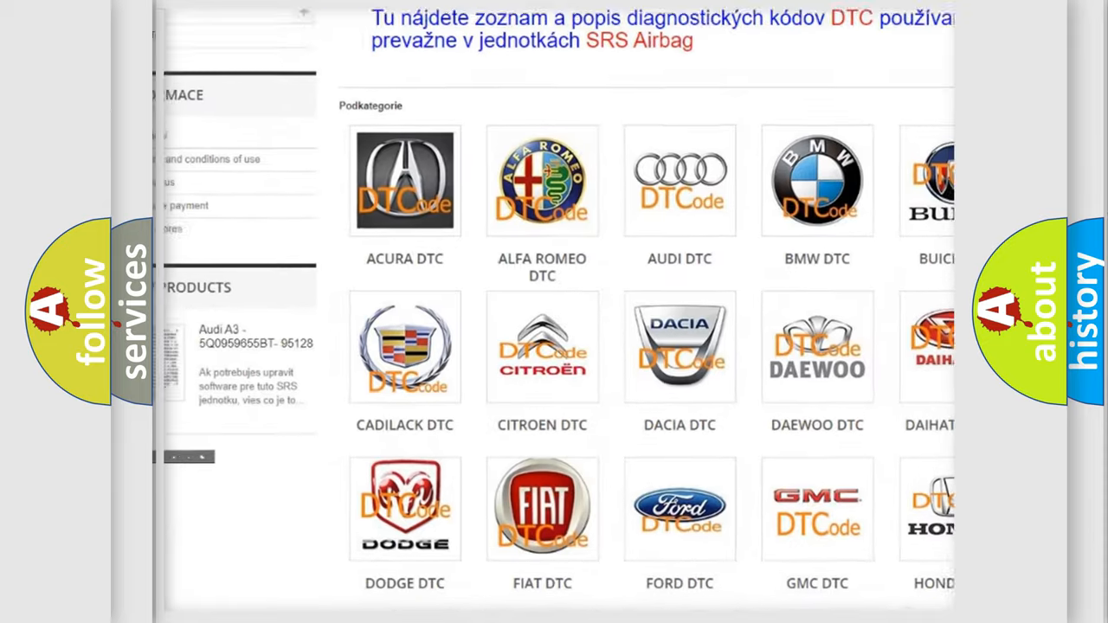
pyautogui.scroll(-3)
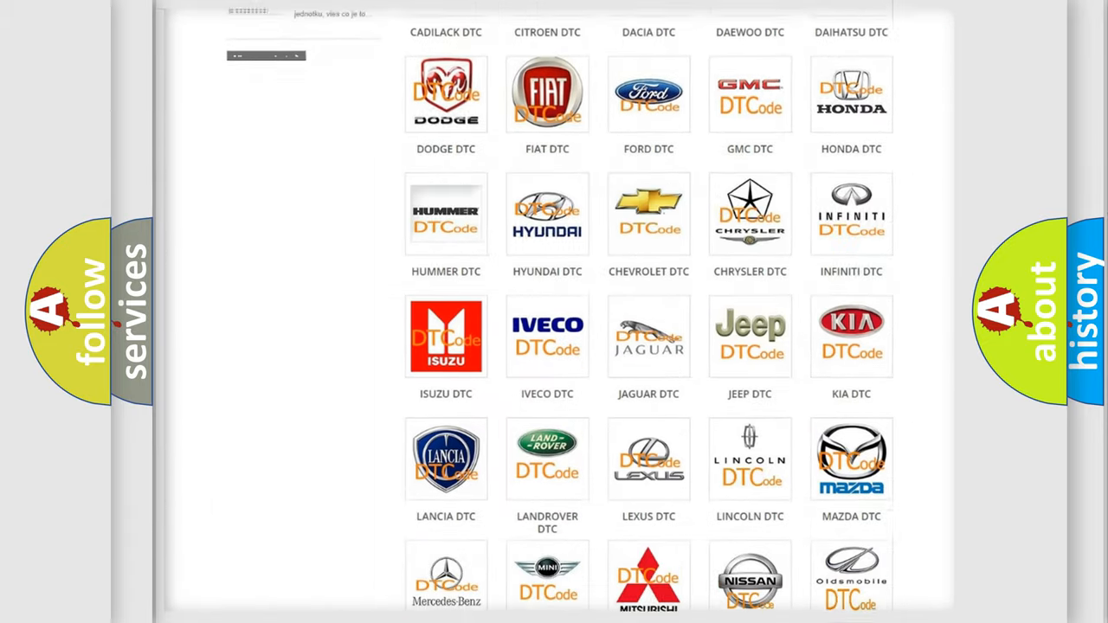
pyautogui.scroll(-3)
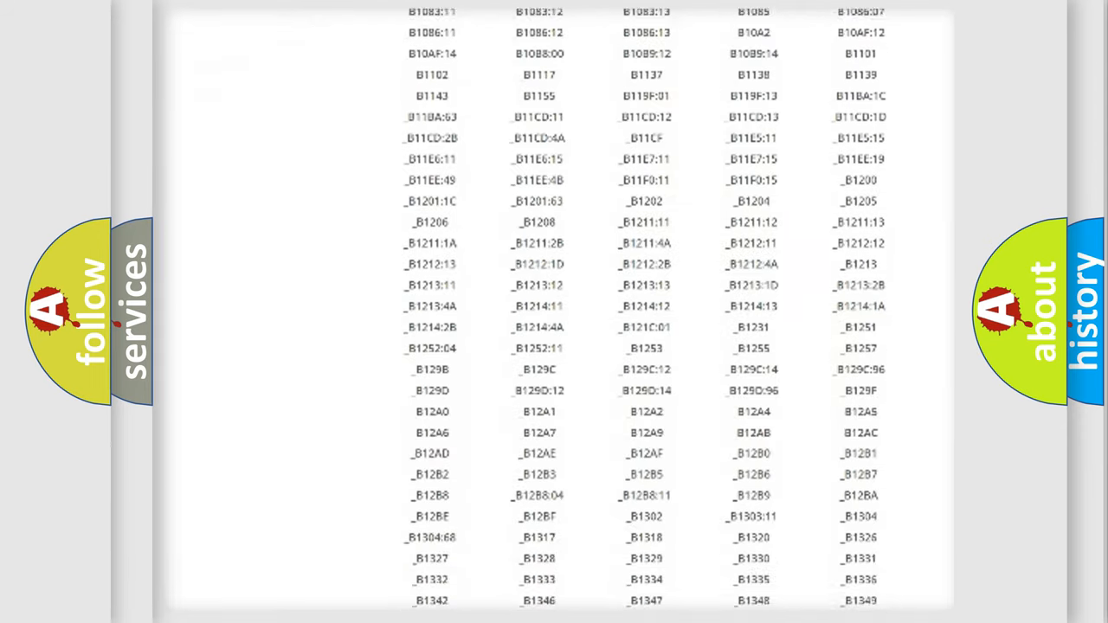
pyautogui.scroll(-3)
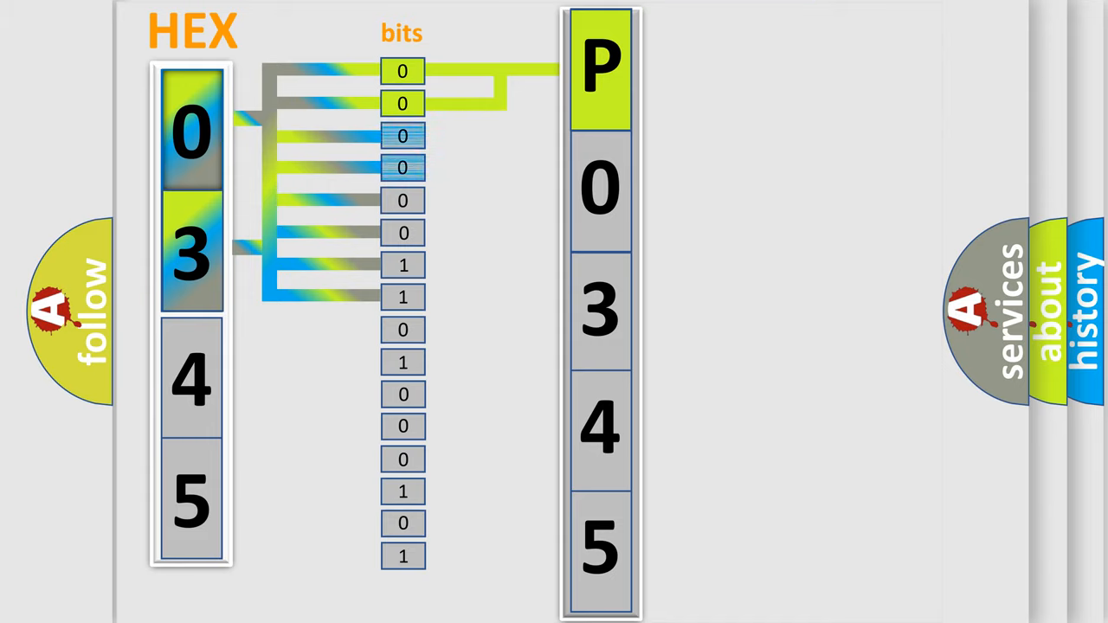
# Step: Advance the animation to route bits 3–4 (both 0) to the second digit 0
pyautogui.click(601, 189)
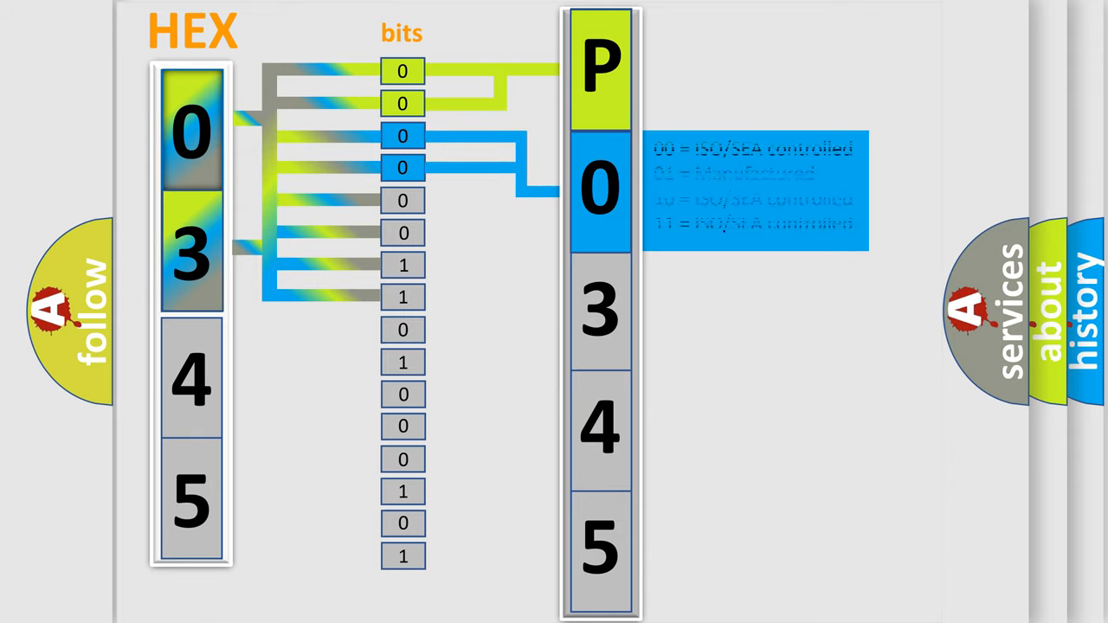